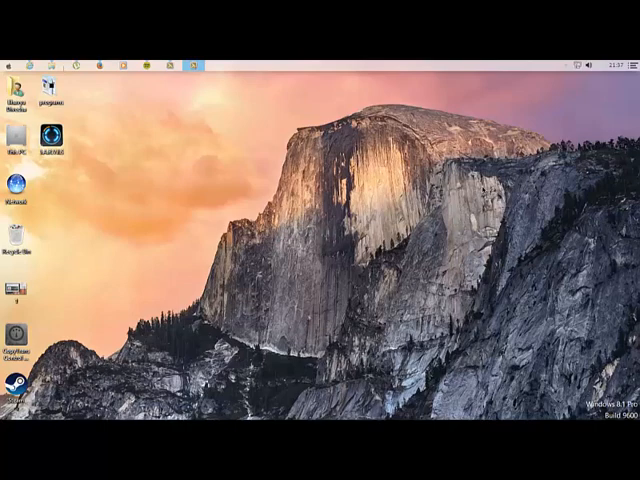
pyautogui.moveTo(480, 188)
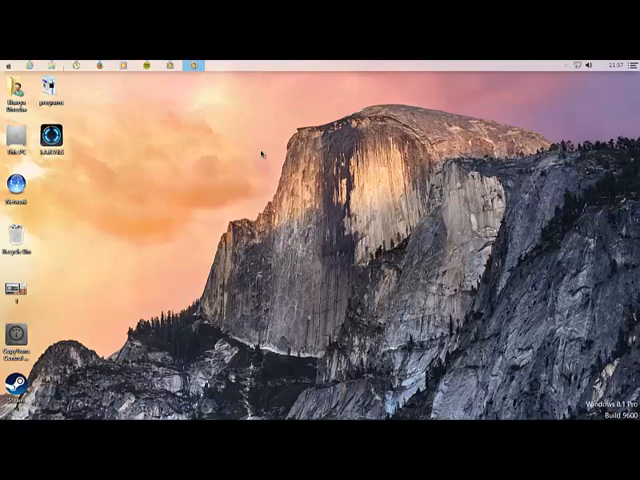
pyautogui.moveTo(118, 148)
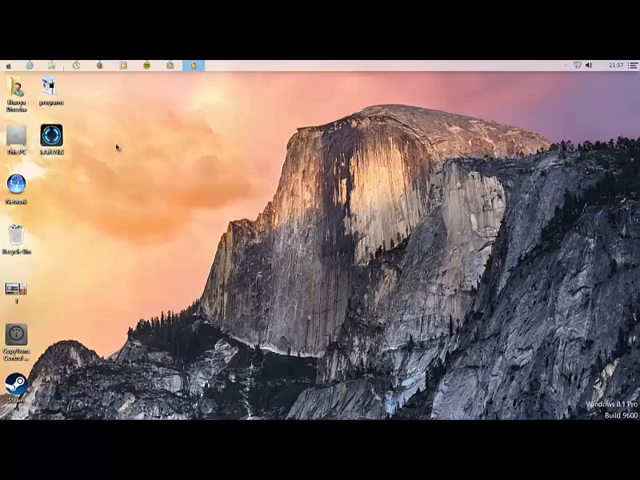
# Launch the Jarvis assistant from its desktop icon, then dismiss it.
pyautogui.doubleClick(50, 140)
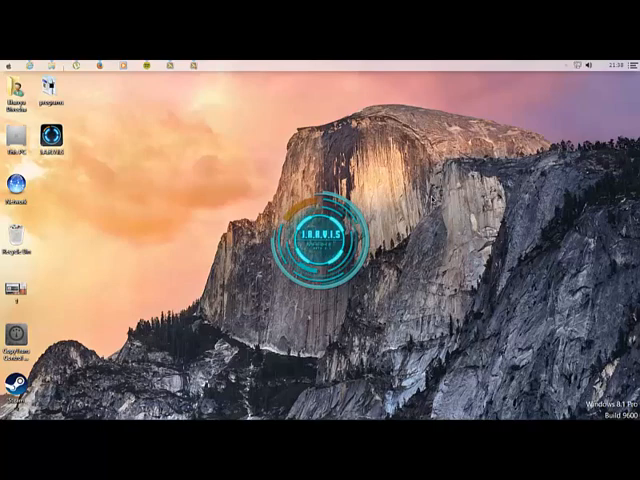
pyautogui.click(568, 64)
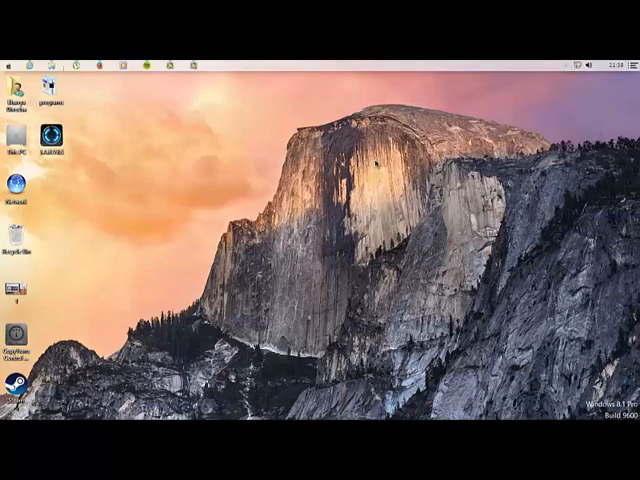
pyautogui.moveTo(378, 156)
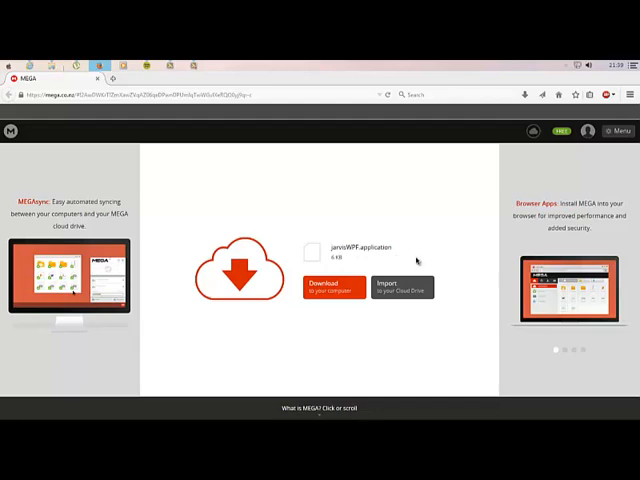
pyautogui.moveTo(380, 256)
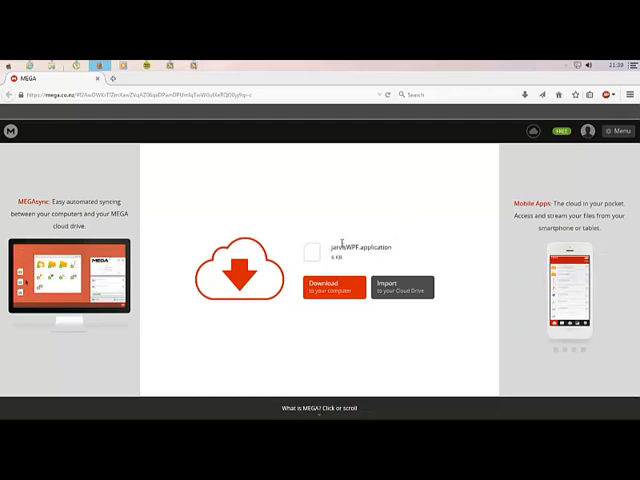
pyautogui.moveTo(368, 204)
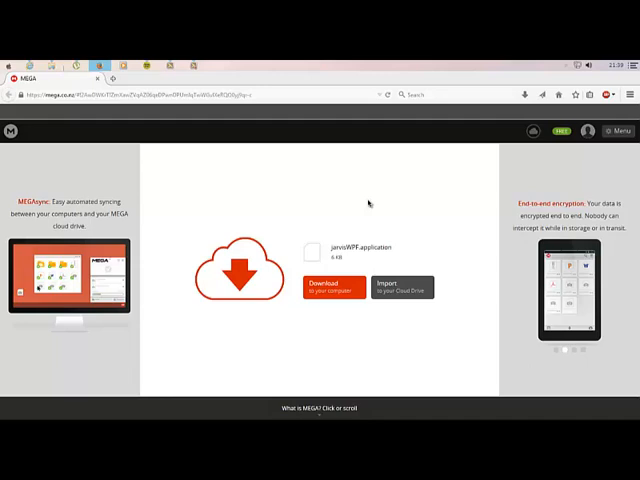
pyautogui.moveTo(384, 218)
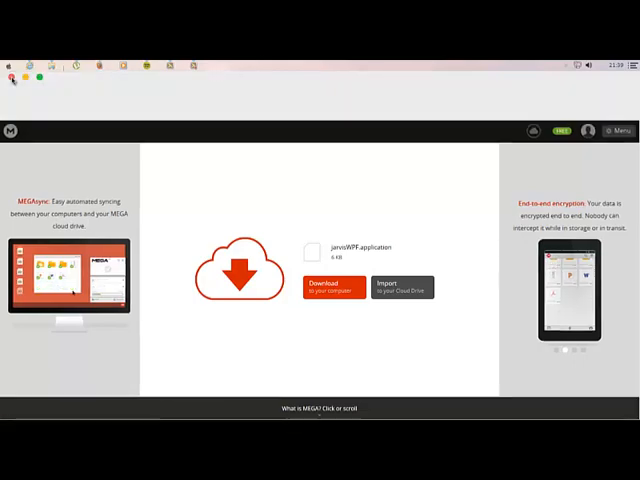
# Close the browser showing the Jarvis MEGA download page and return to the desktop.
pyautogui.click(12, 80)
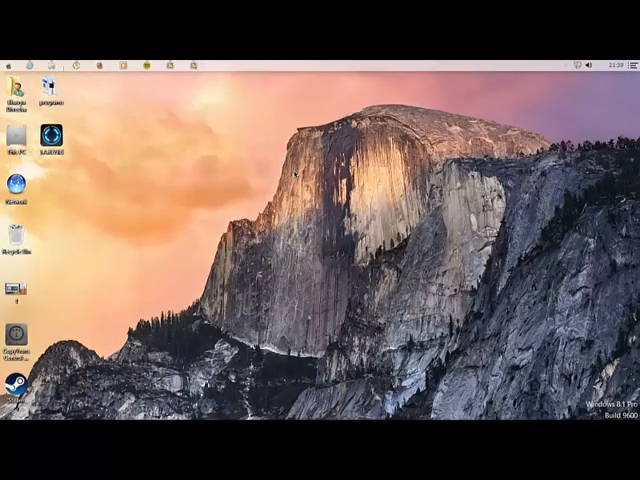
pyautogui.click(192, 52)
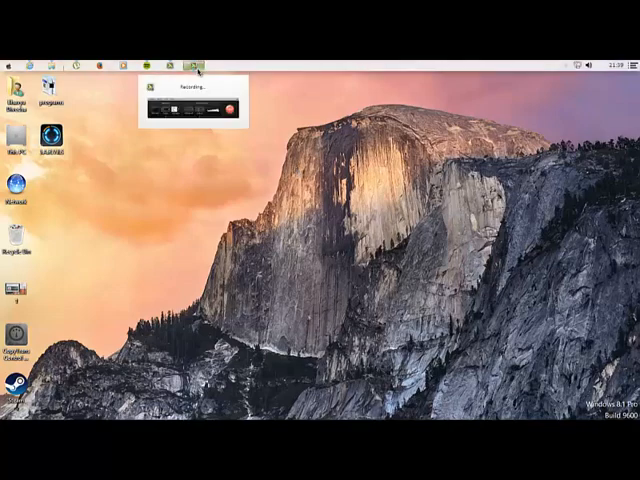